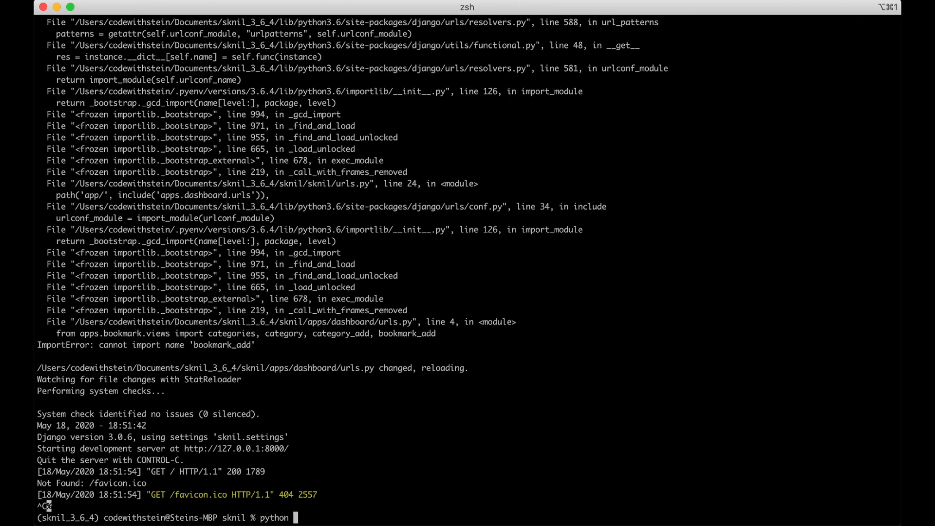
Run 'python manage.py makemigrations' in the zsh terminal
{"action": "type", "text": "manage.py makemigrat"}
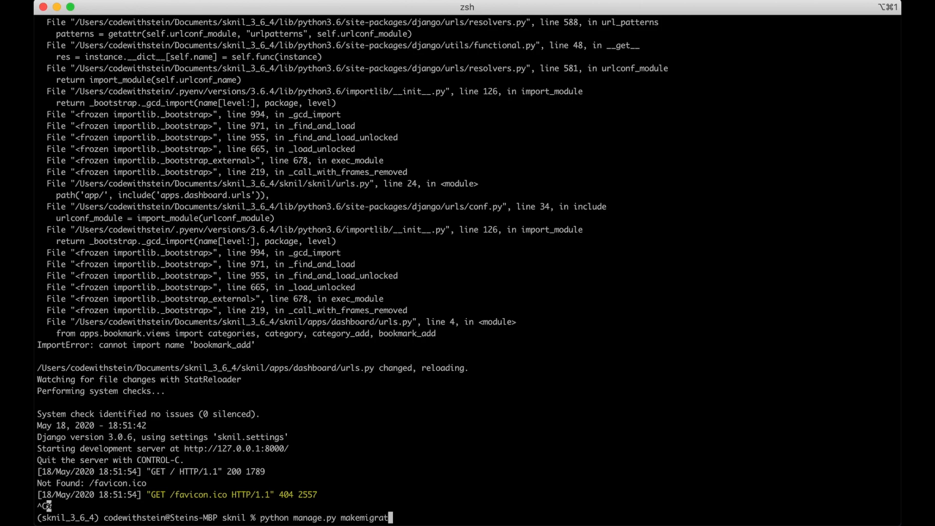
{"action": "key", "text": "Return"}
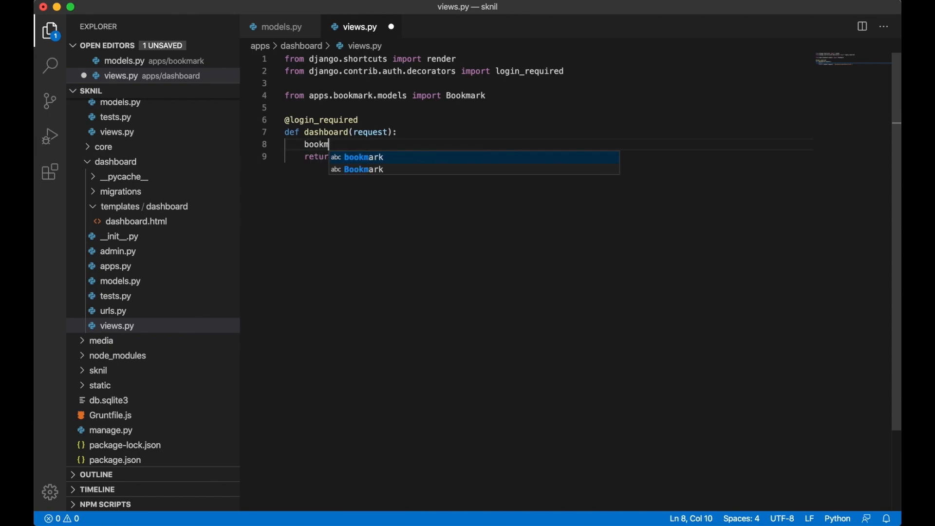
Autocomplete the Bookmark name in the dashboard view's import and bookmarks query
{"action": "left_click", "coordinate": [135, 236]}
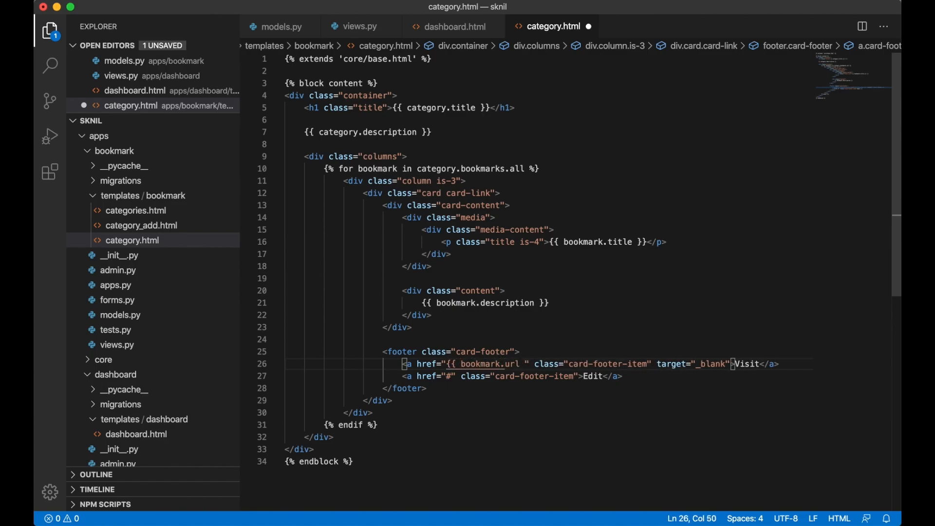
Return to the Visit link markup, pointing it at bookmark.url with target _blank
{"action": "left_click", "coordinate": [117, 314]}
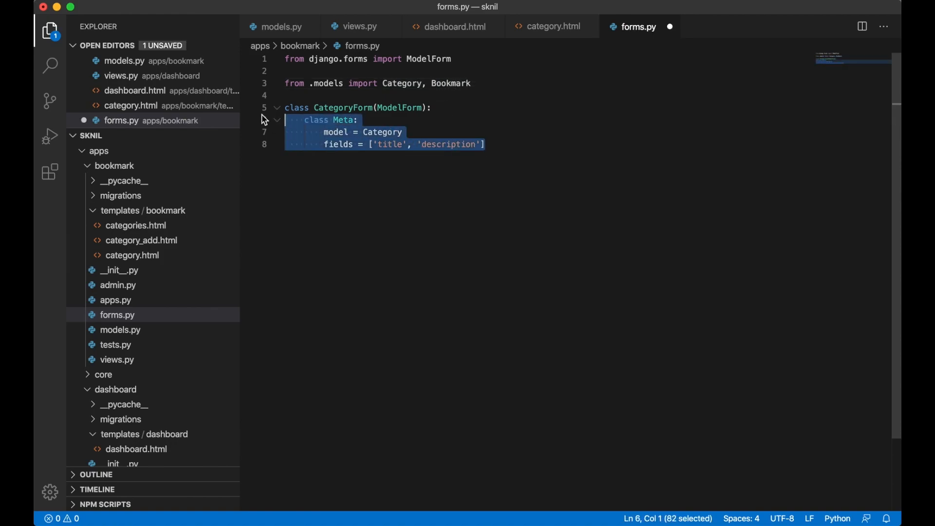